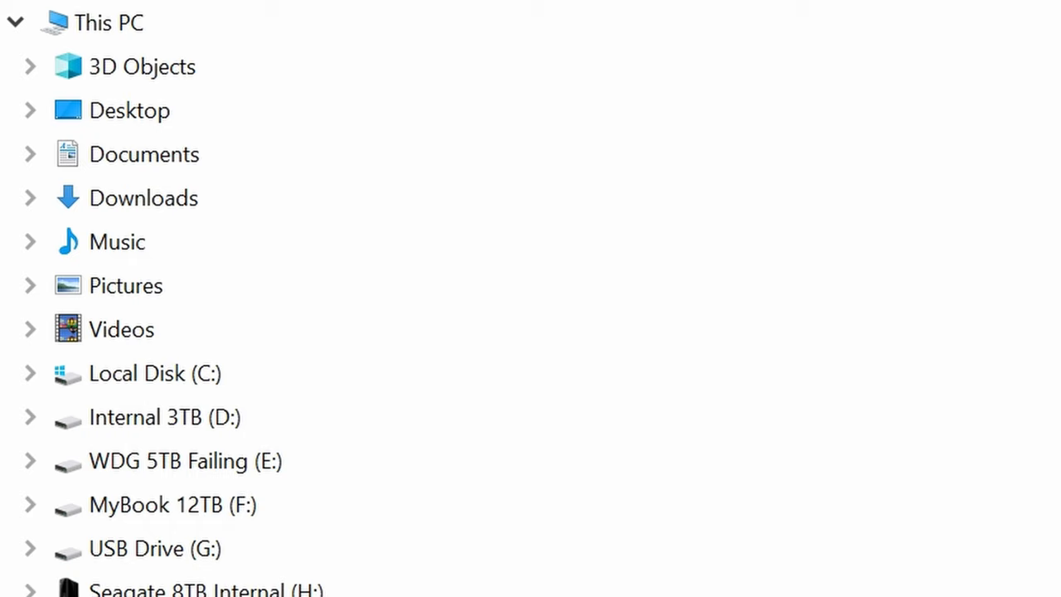
- Go to Update & Security and show the Backup page
scroll("down", 3)
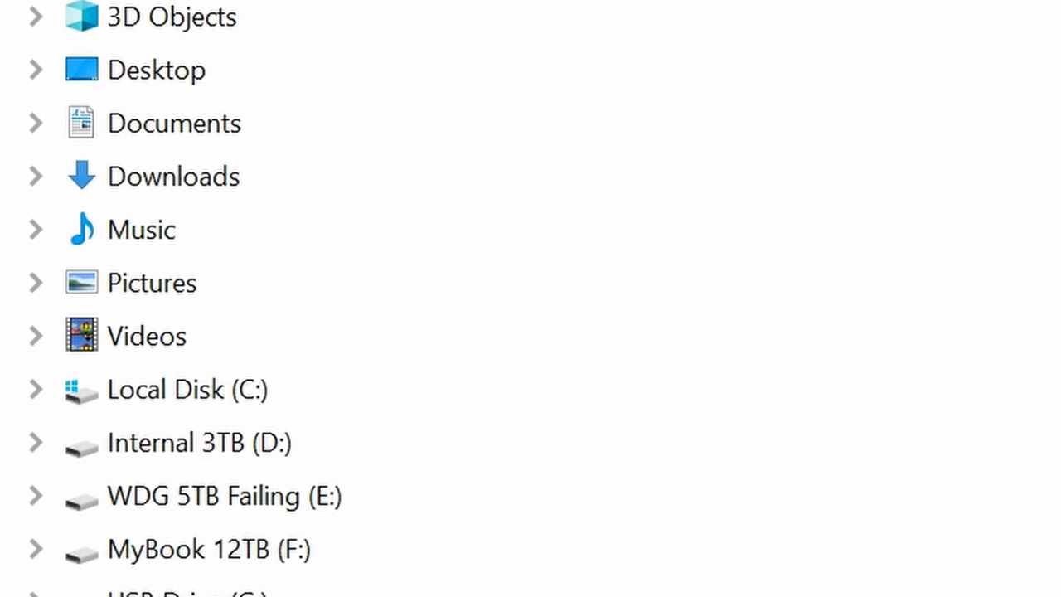
scroll("down", 3)
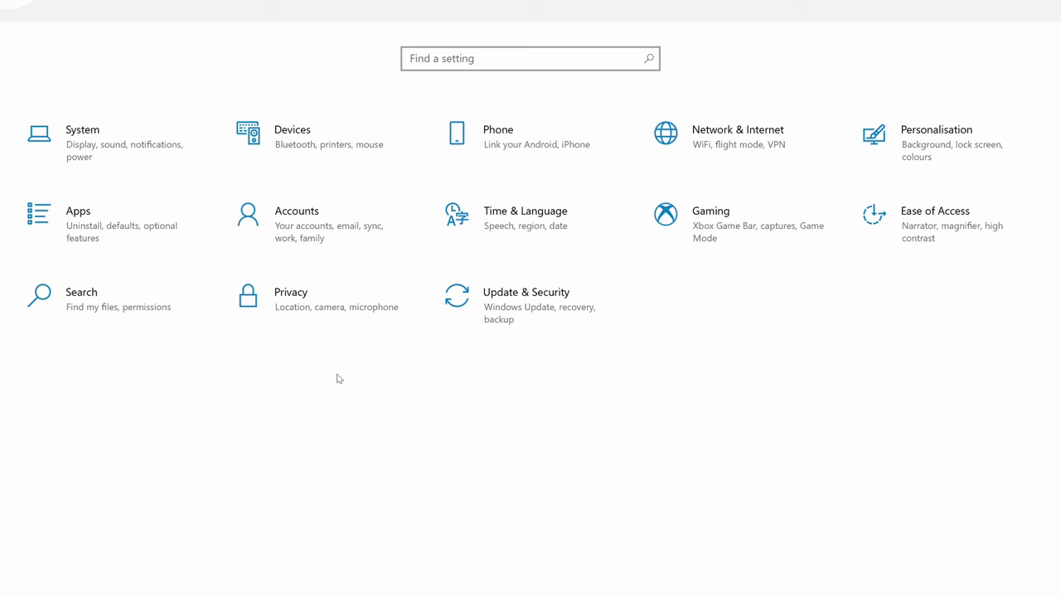
mouse_move(300, 373)
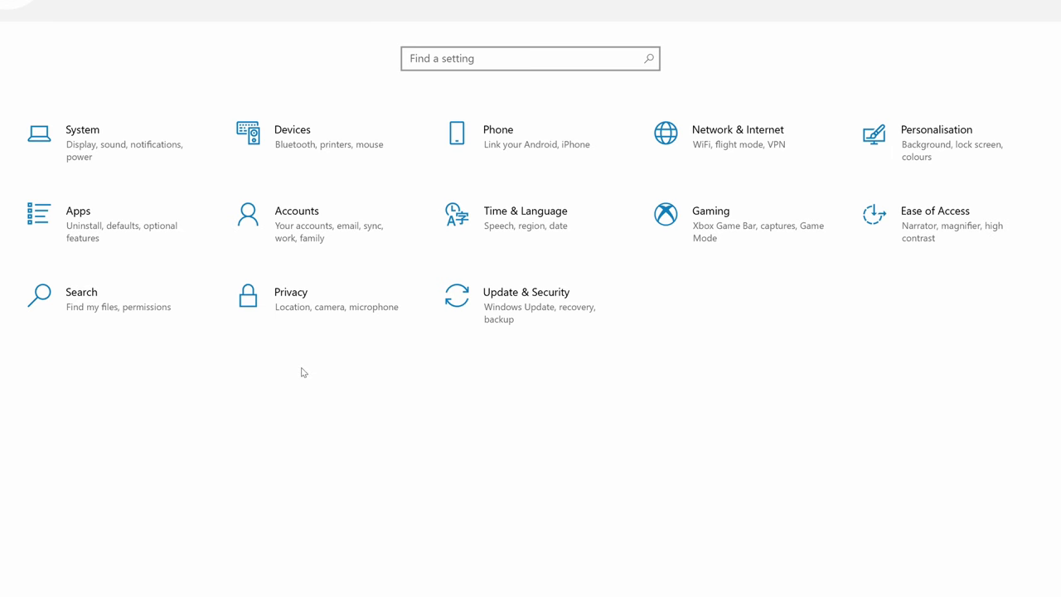
left_click(526, 302)
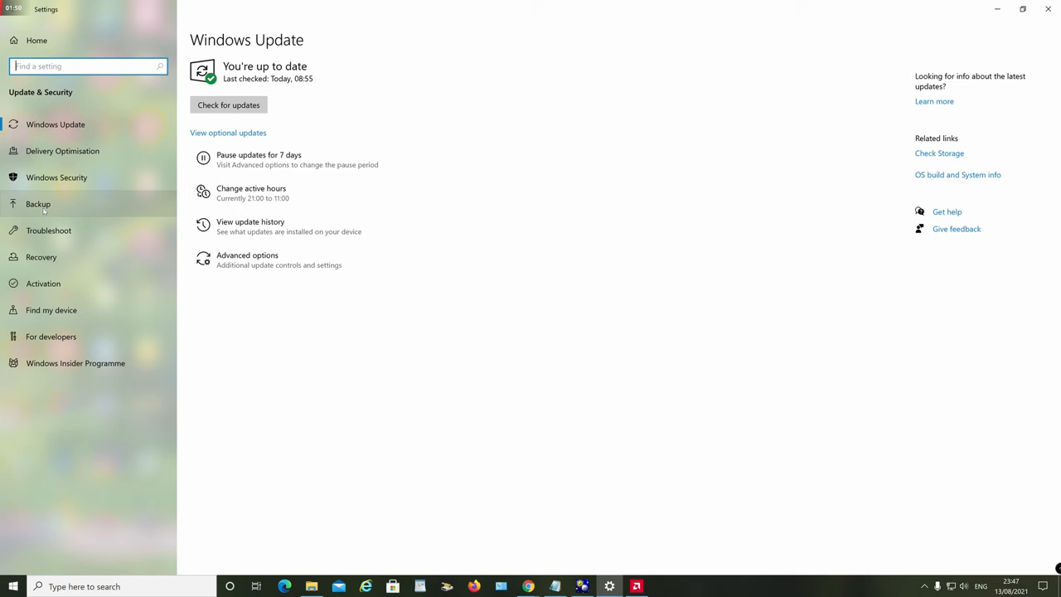
left_click(38, 203)
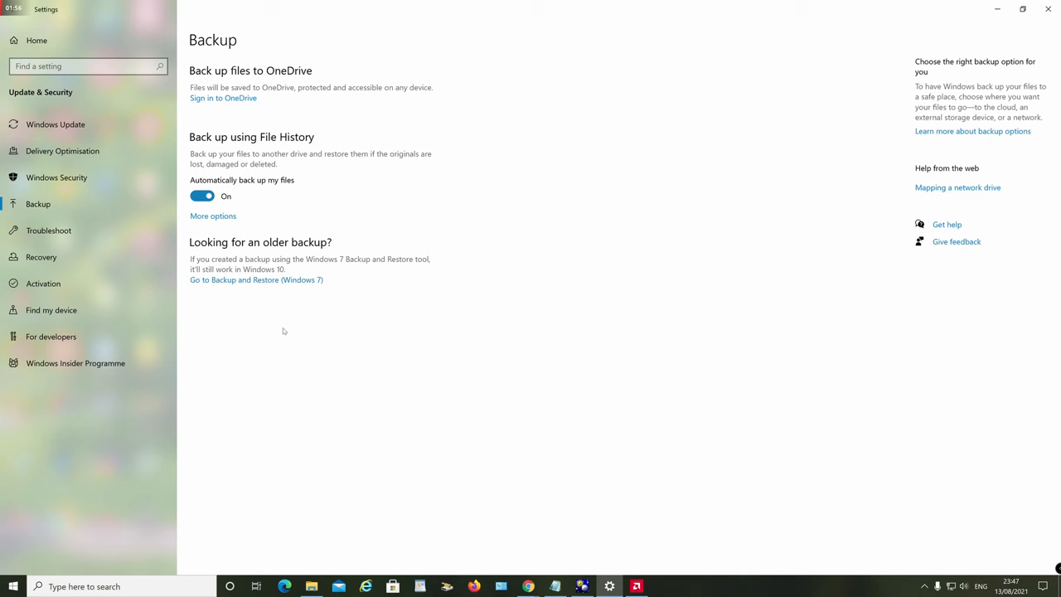
mouse_move(278, 307)
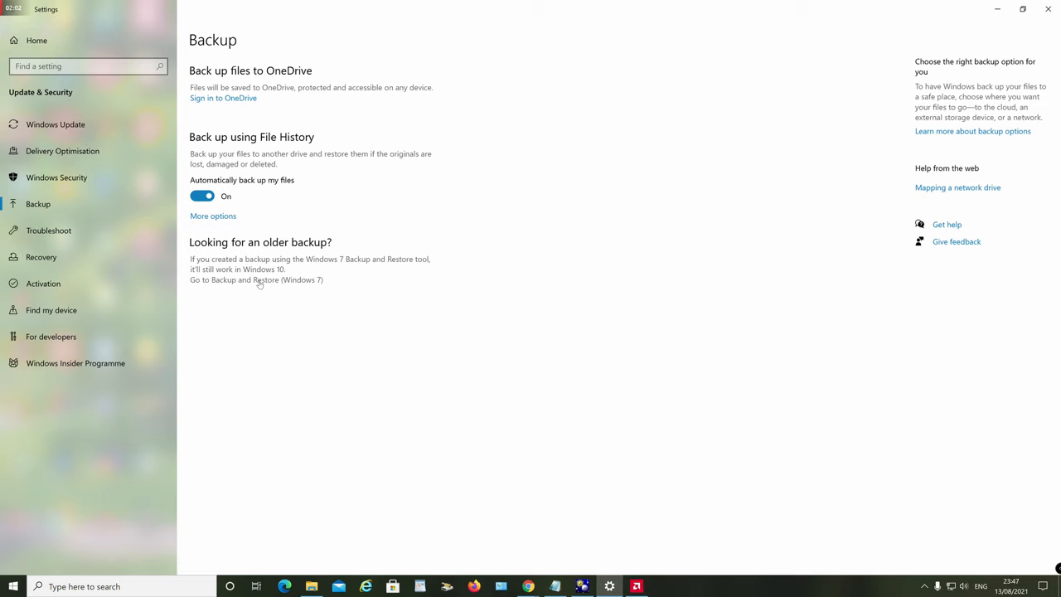
- Launch Backup and Restore (Windows 7) and start the Create a system image wizard
left_click(256, 279)
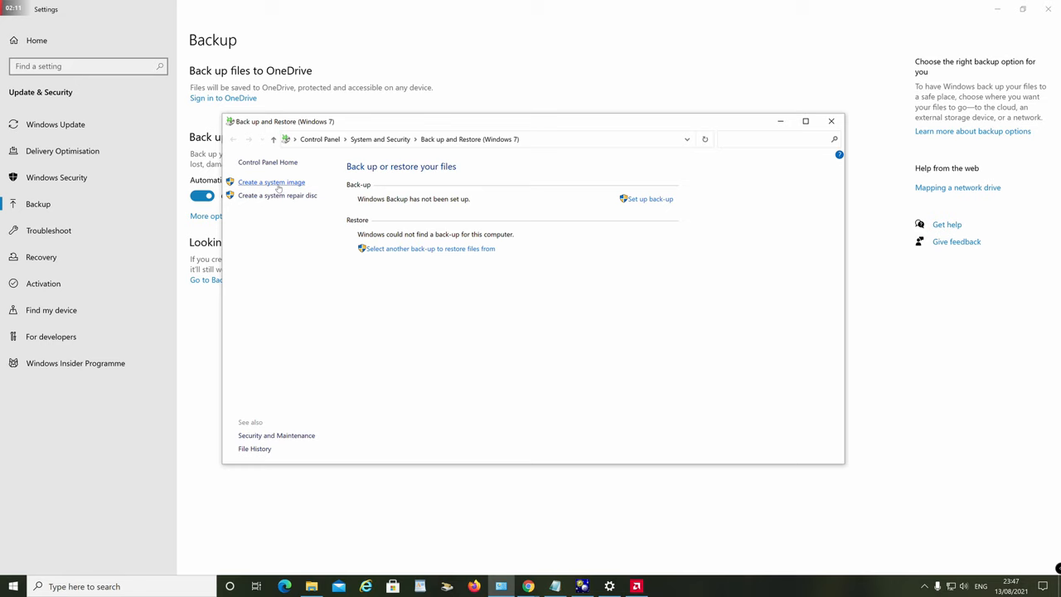
left_click(271, 182)
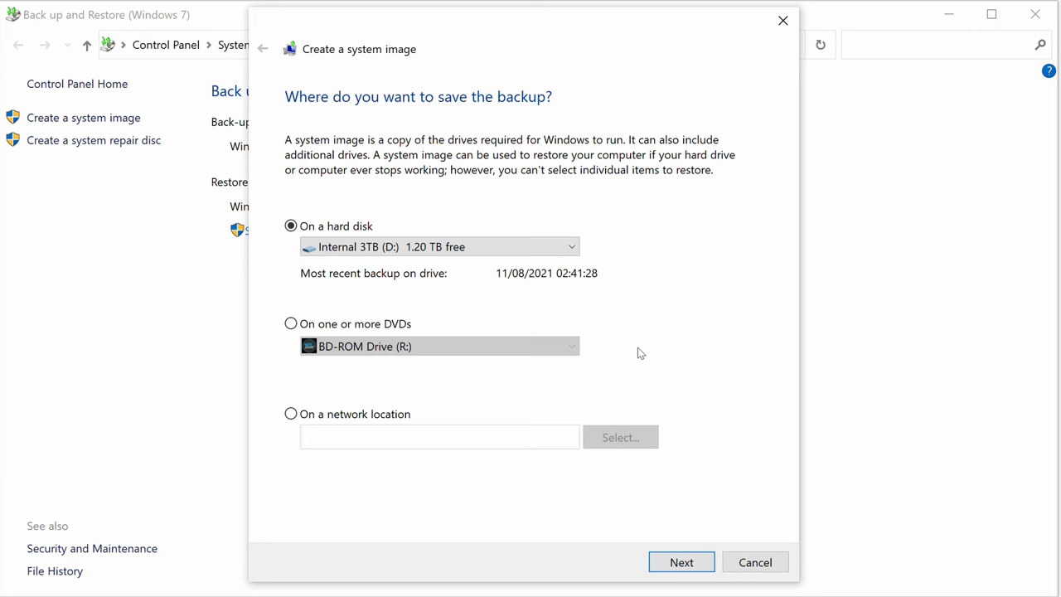
mouse_move(674, 544)
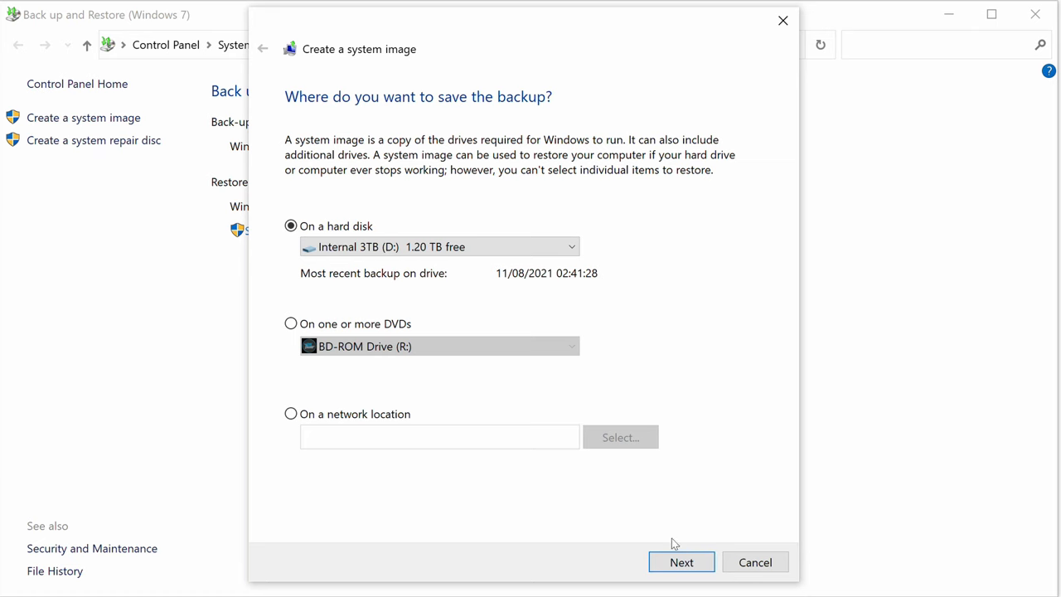
- Accept 'On a hard disk' as the system image destination and continue
left_click(681, 562)
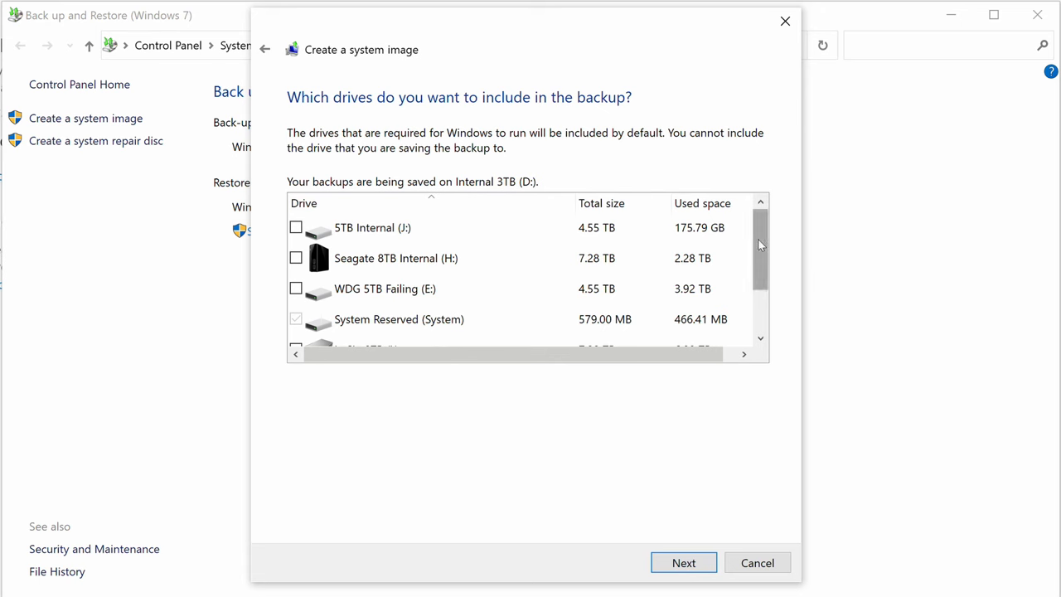
- Exclude 5TB Internal (J:), keeping System Reserved and C: in the image, and continue
scroll("down", 3)
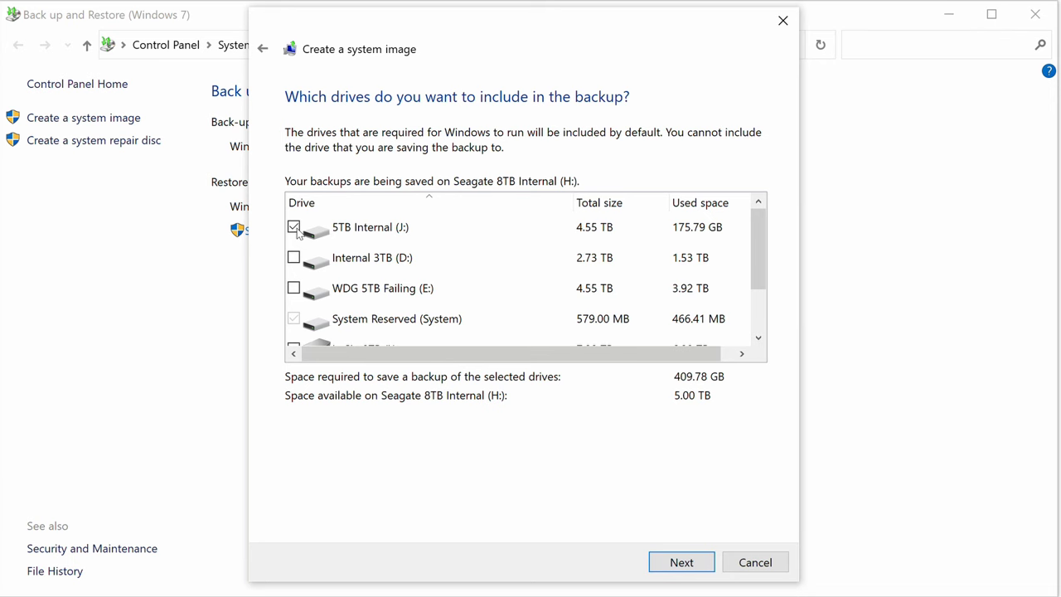
left_click(293, 226)
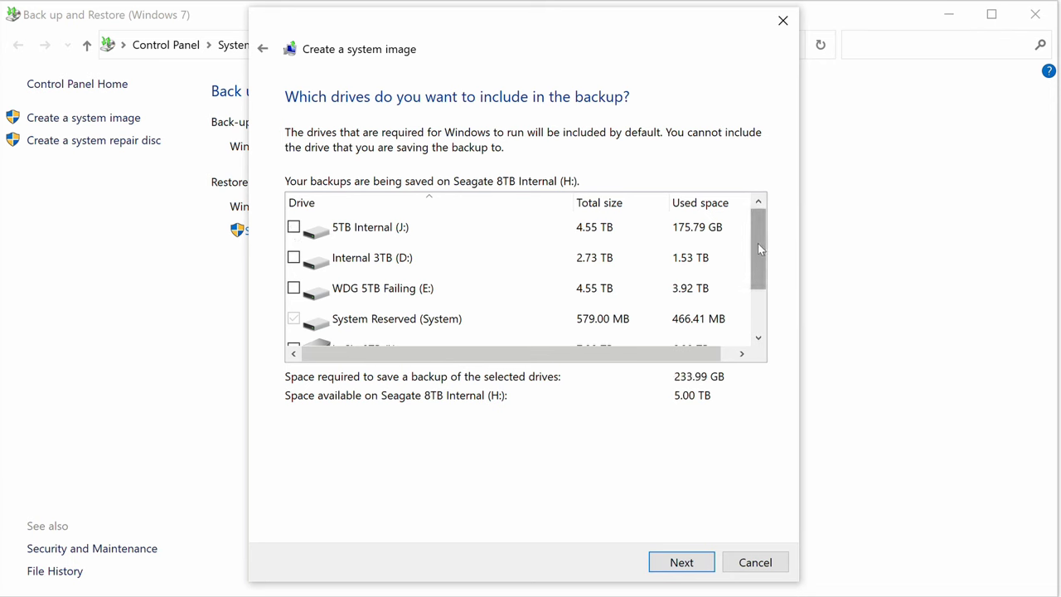
scroll("down", 3)
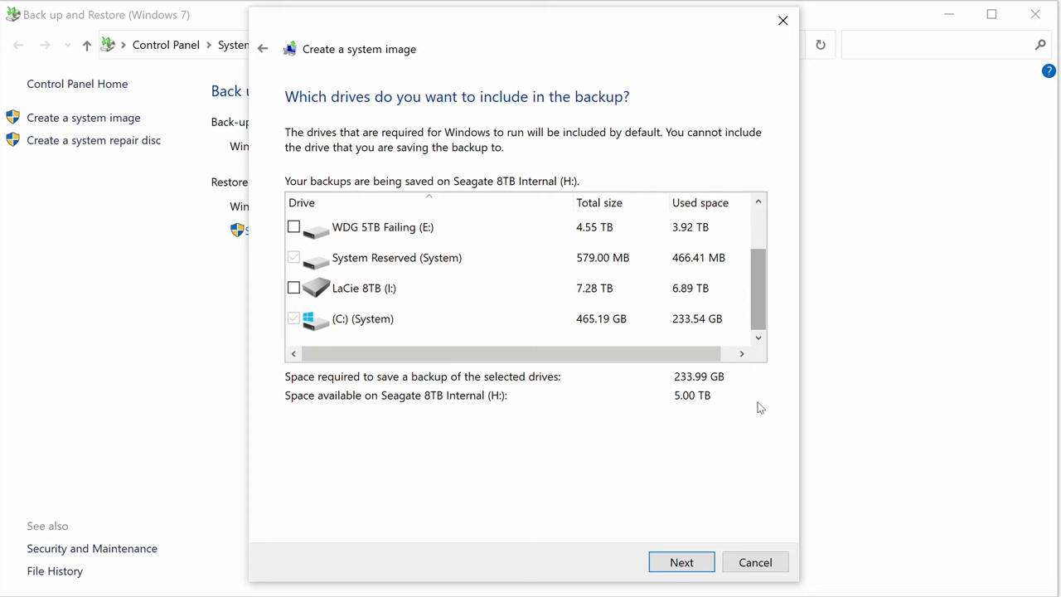
mouse_move(670, 484)
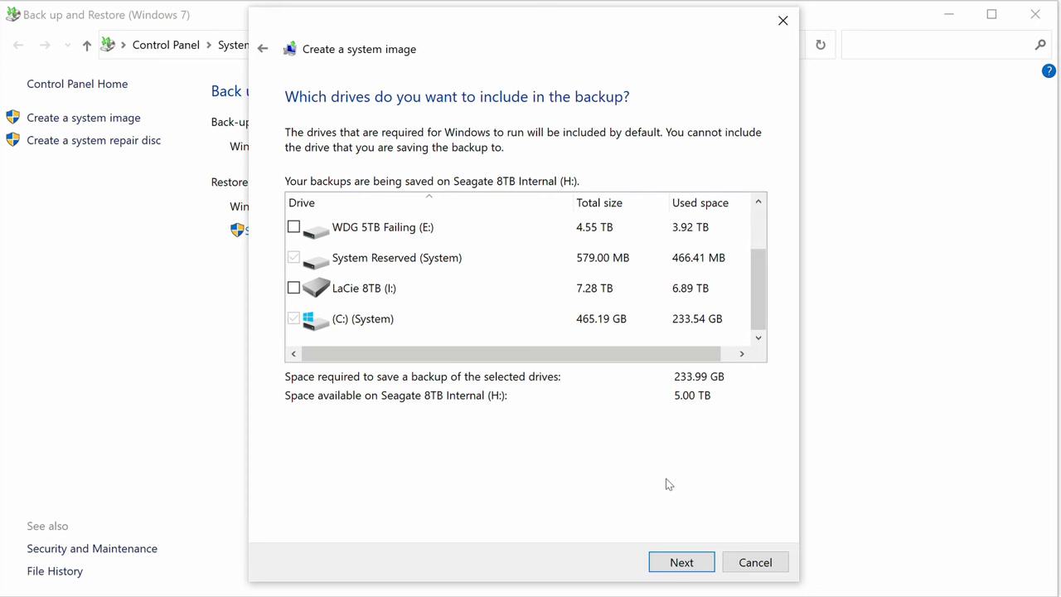
left_click(680, 562)
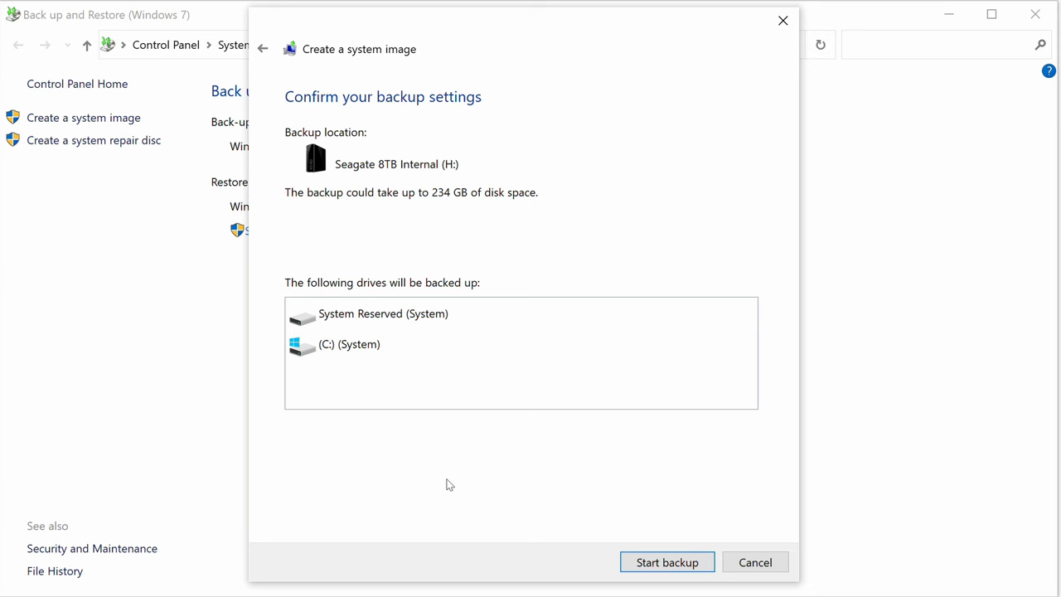
mouse_move(668, 562)
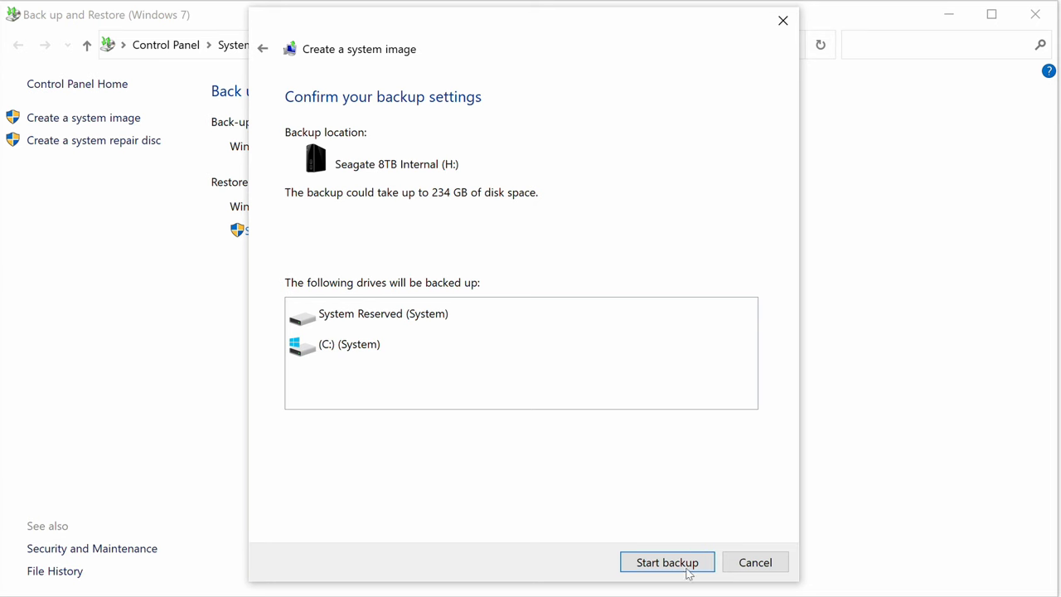
- Start the backup of System Reserved and C: to Seagate 8TB Internal (H:)
left_click(666, 562)
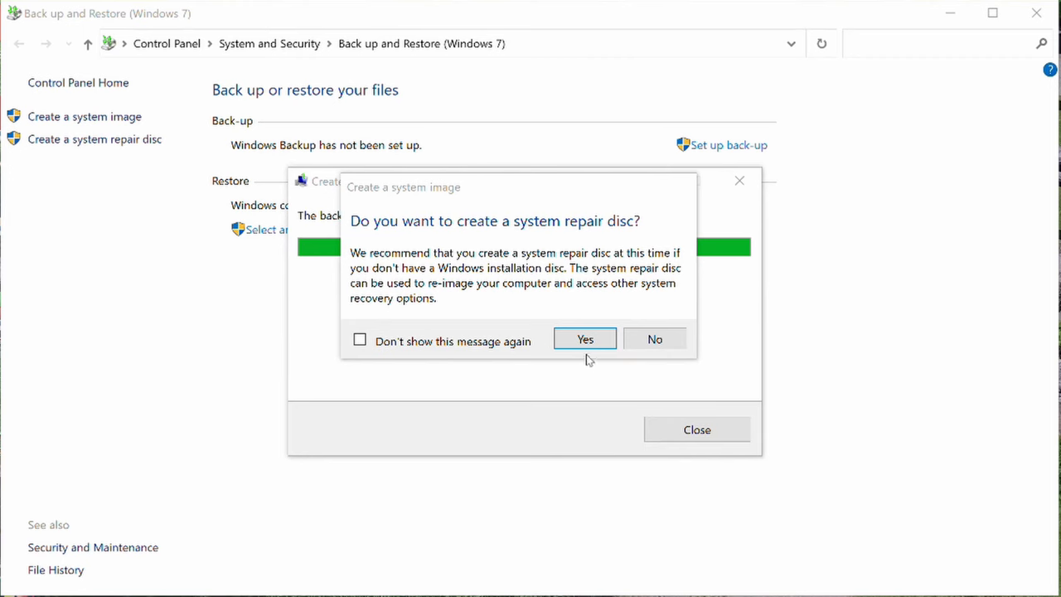
mouse_move(603, 380)
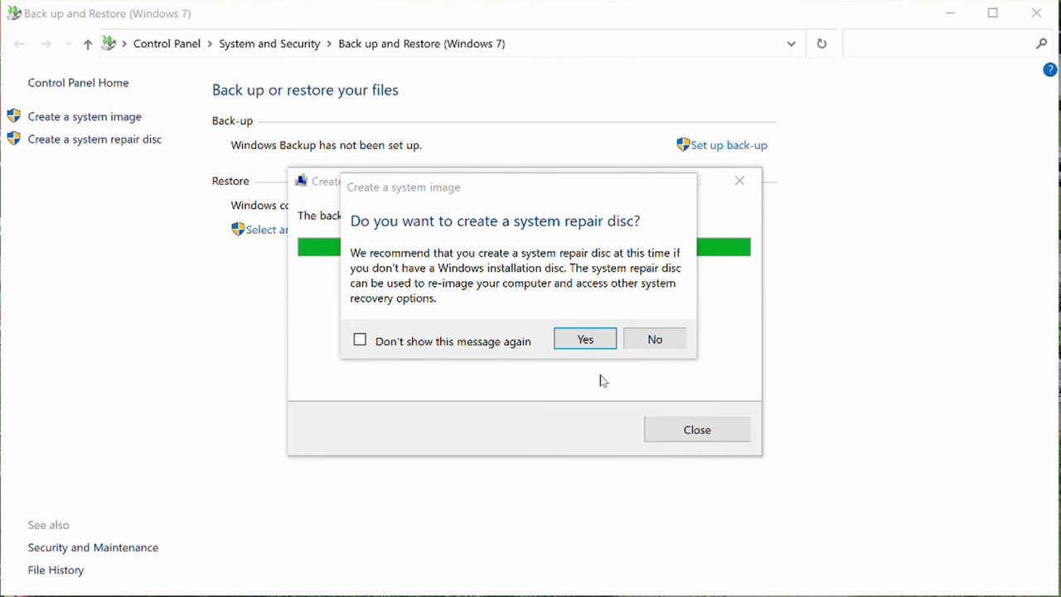
- Decline creating a system repair disc after the image completes
left_click(655, 339)
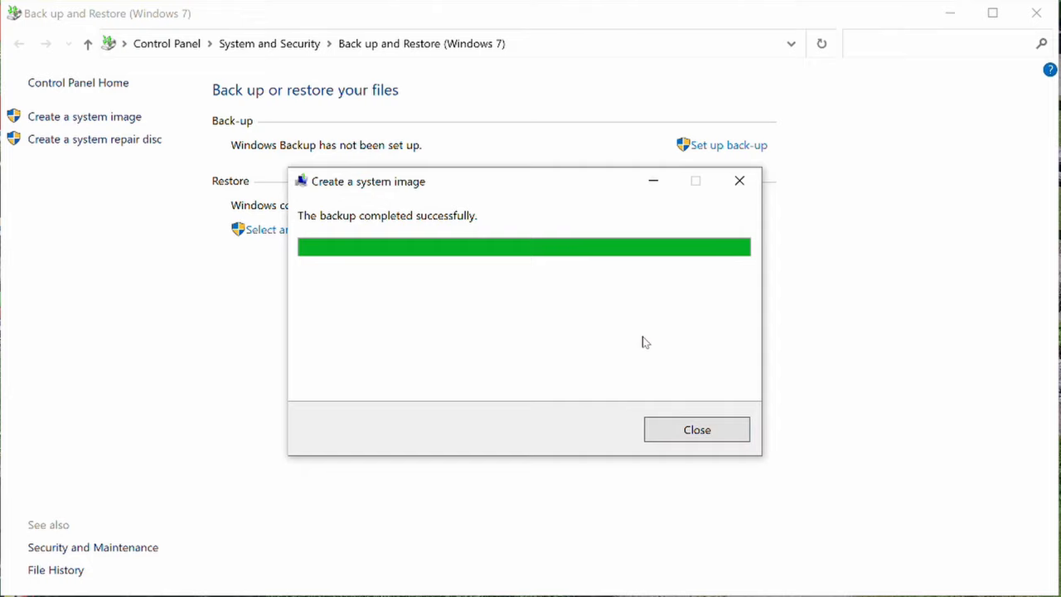
mouse_move(1030, 390)
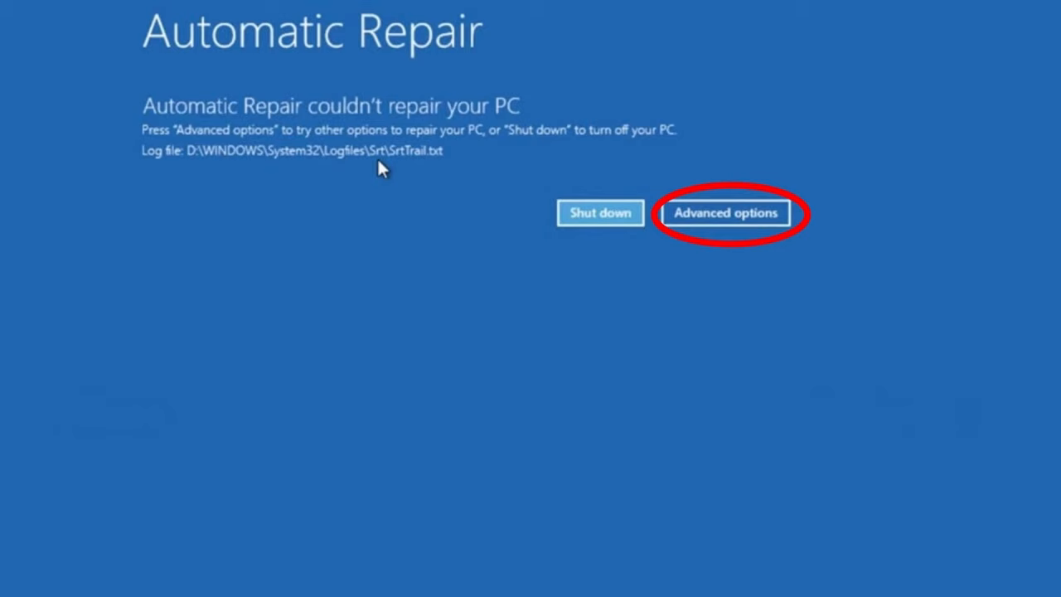
- Choose Advanced options on the failed Automatic Repair screen
left_click(724, 212)
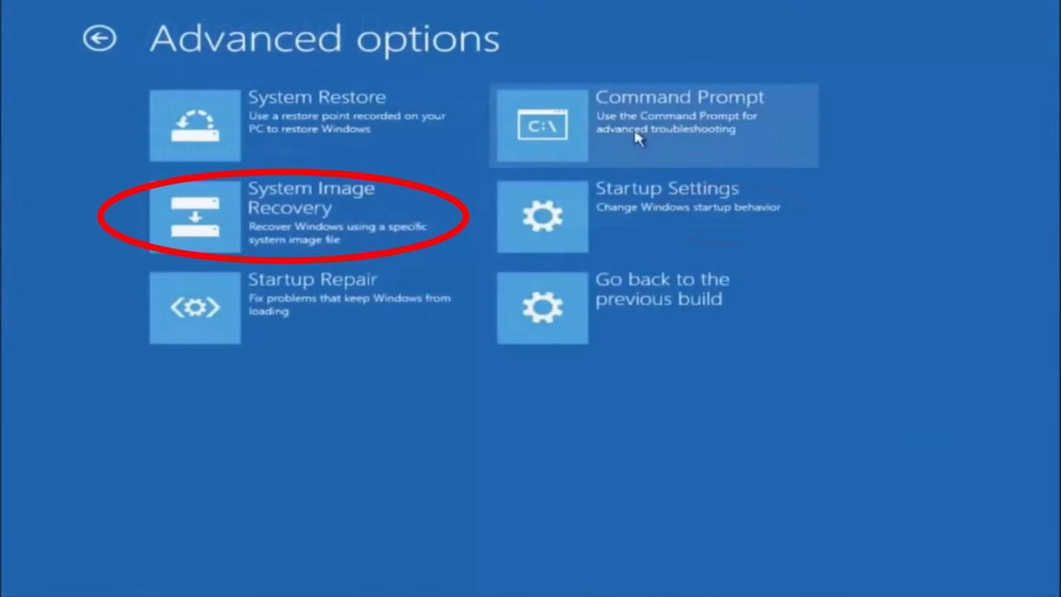